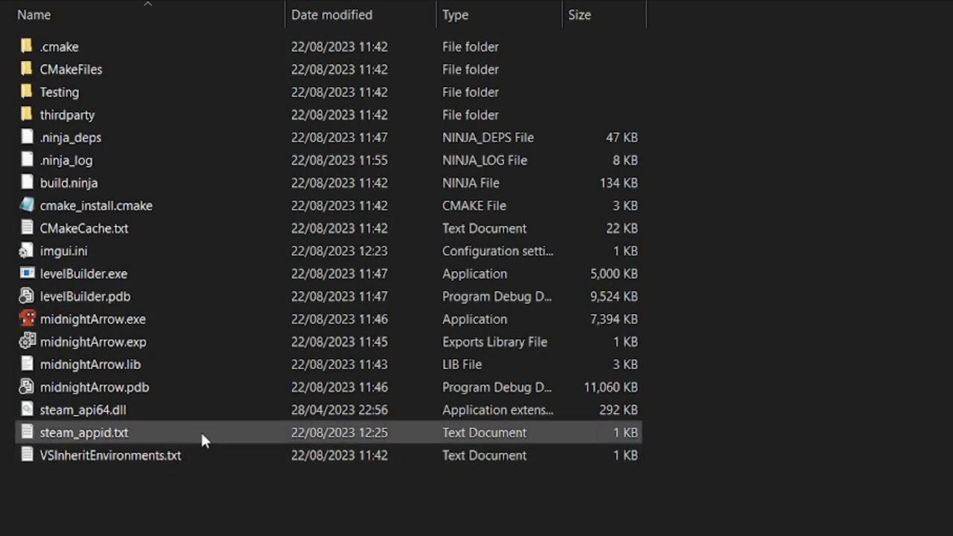
Open the #midnight-arrow text channel in the Low Level IQ Discord server
double_click(83, 432)
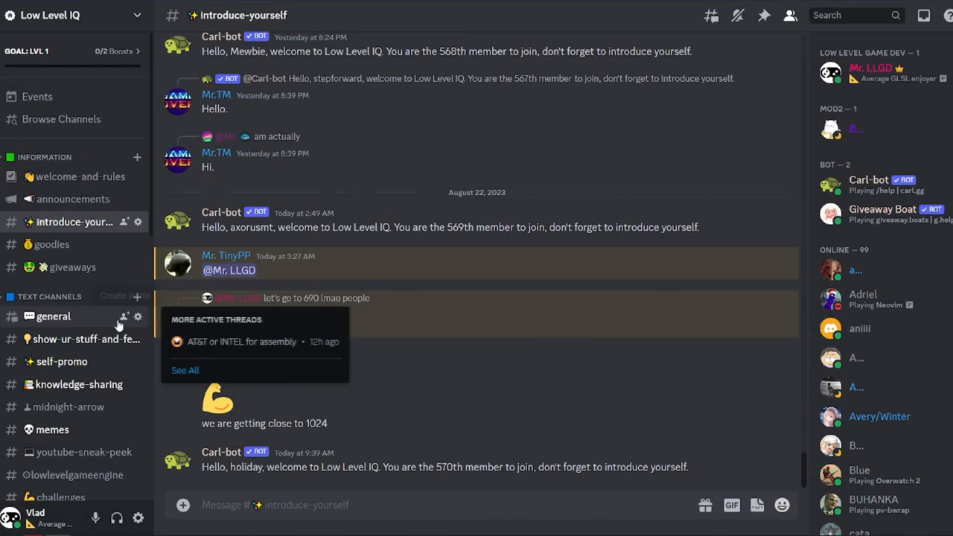
click(68, 406)
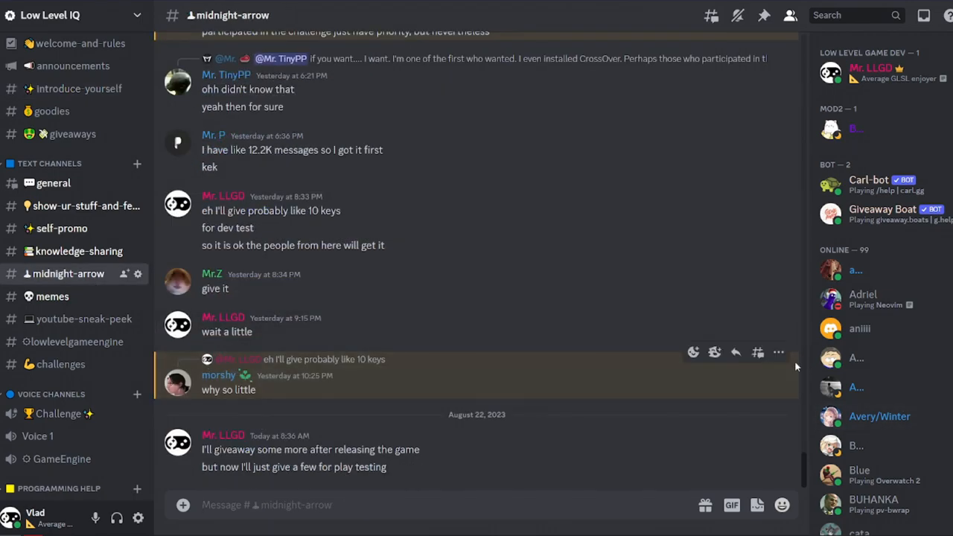